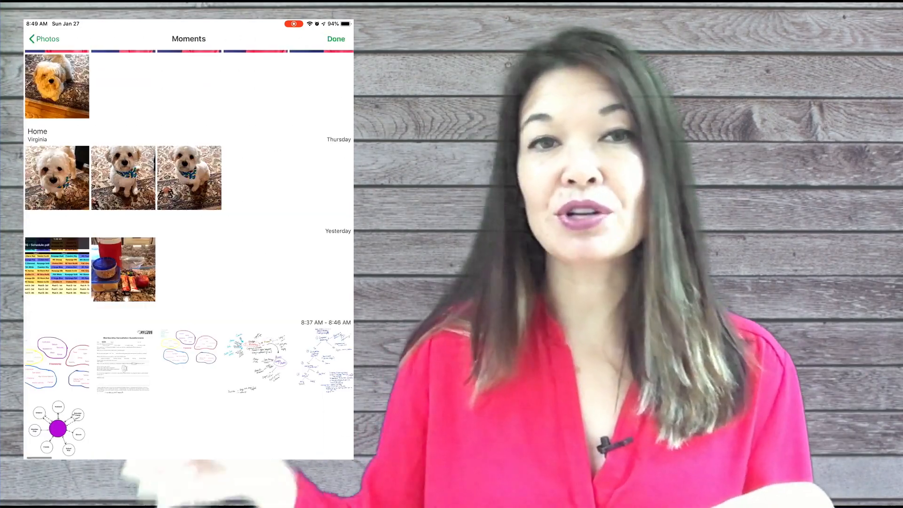
Show the Notebooks list, then the Tags list with counts, and expand both in the sidebar
click(57, 360)
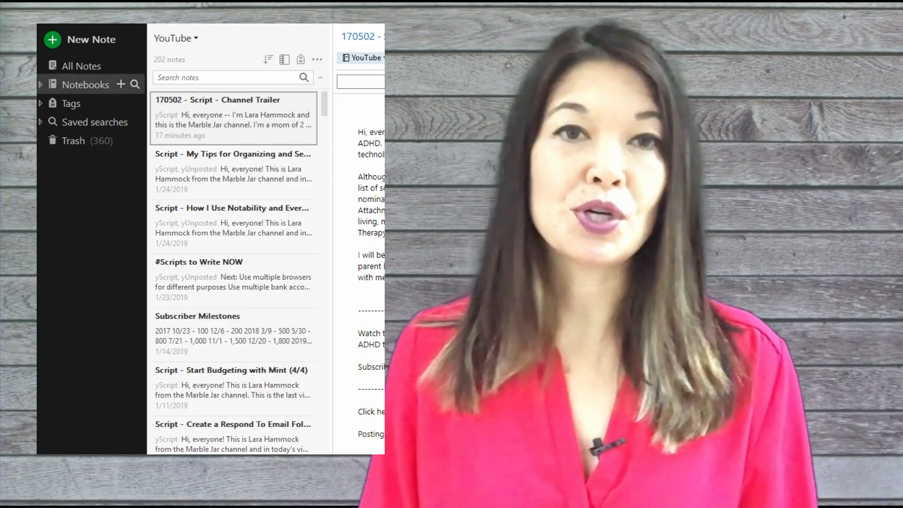
click(85, 84)
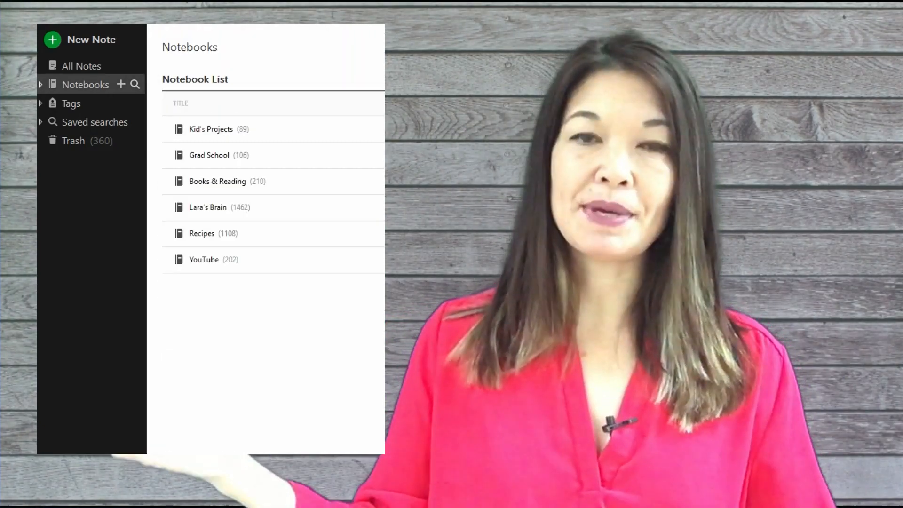
mouse_move(70, 103)
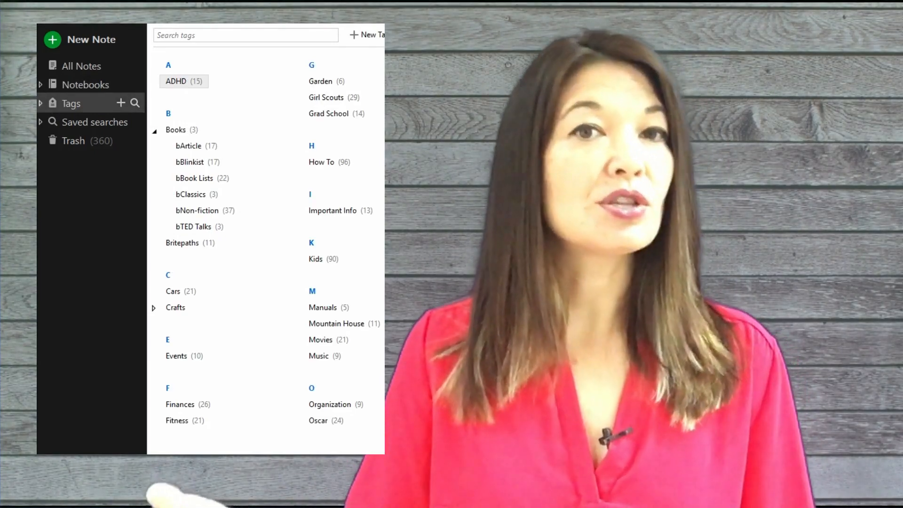
click(85, 84)
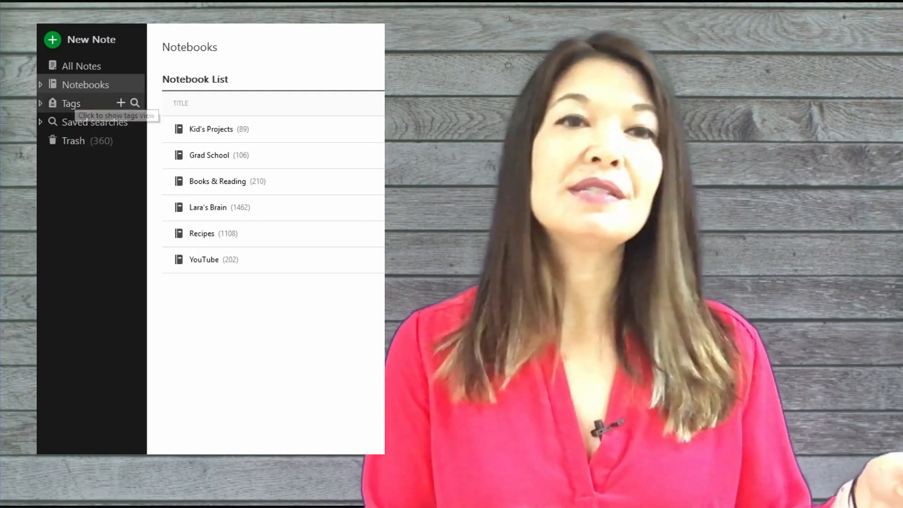
click(71, 103)
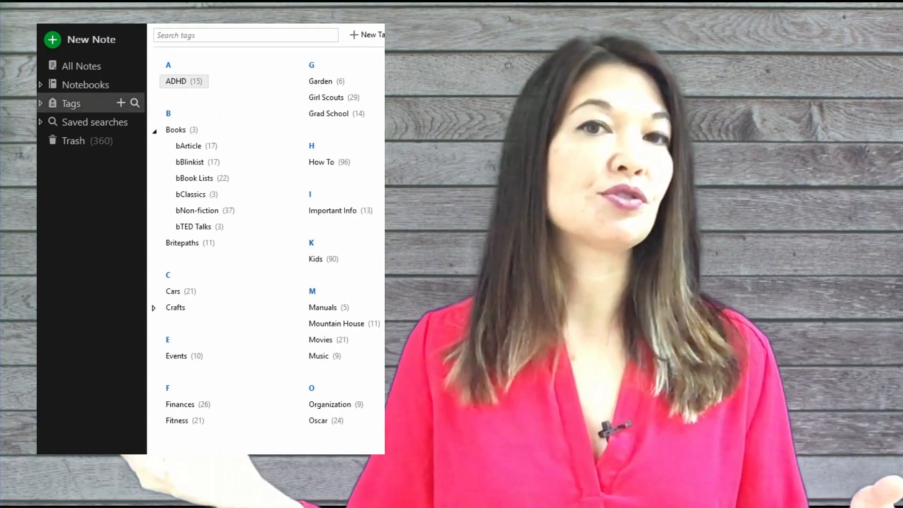
click(41, 85)
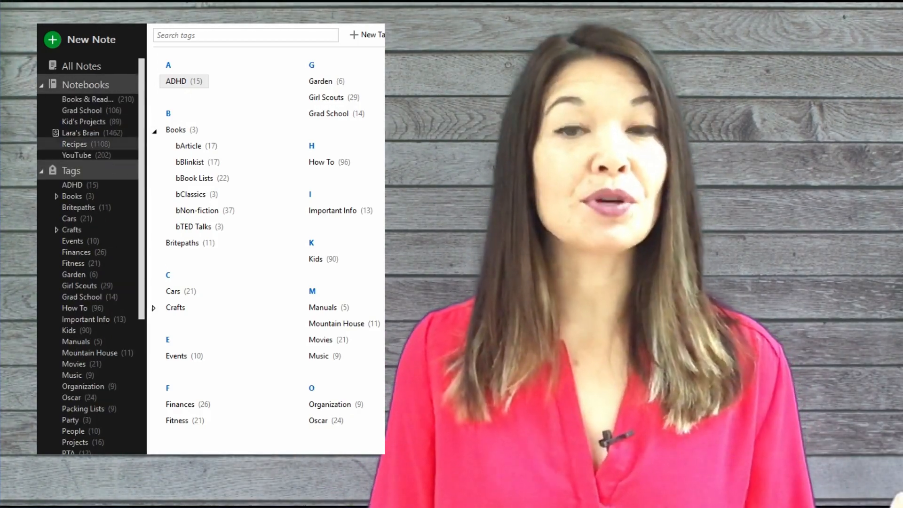
Open the Recipes notebook listing its 1108 notes
click(74, 144)
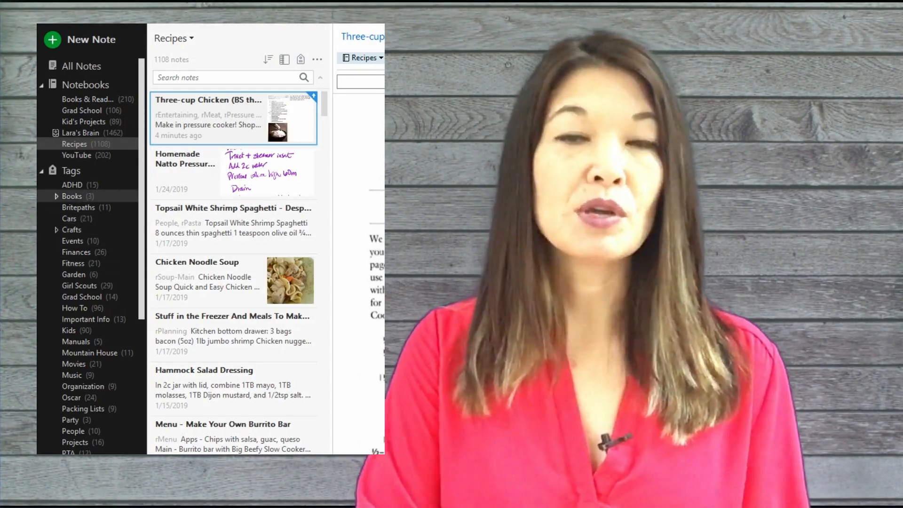
click(56, 195)
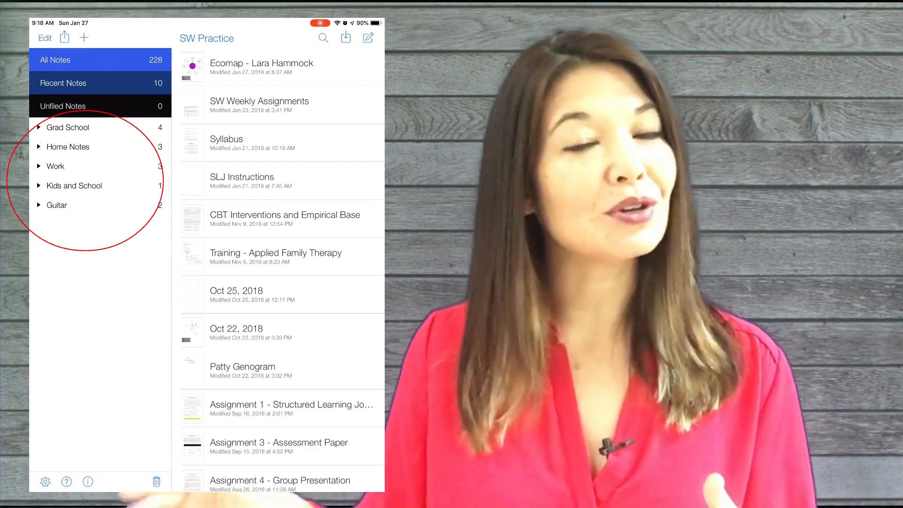
click(67, 128)
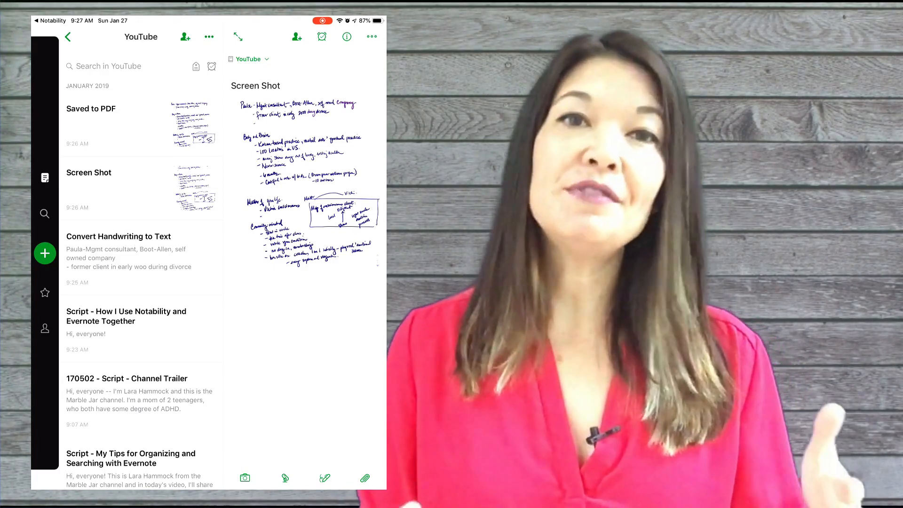
Open the Saved to PDF note in the YouTube notebook to view its attached PDF
click(90, 108)
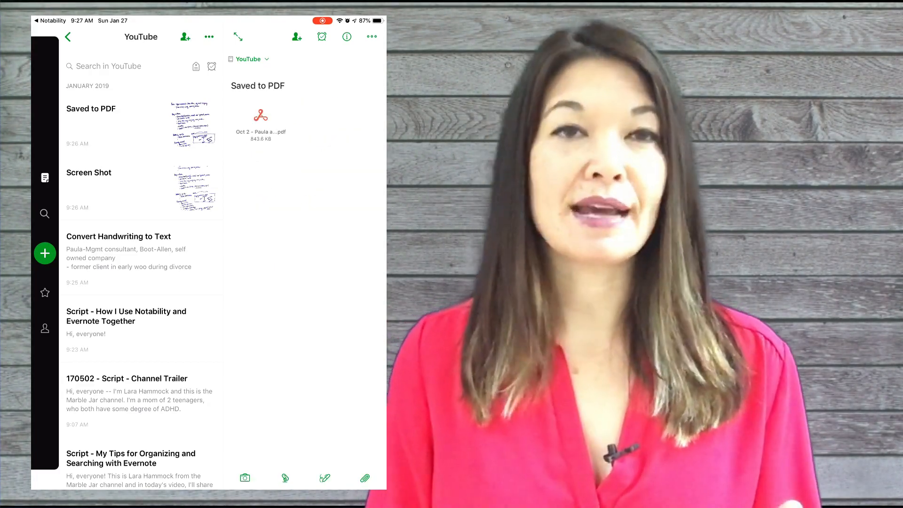
click(260, 114)
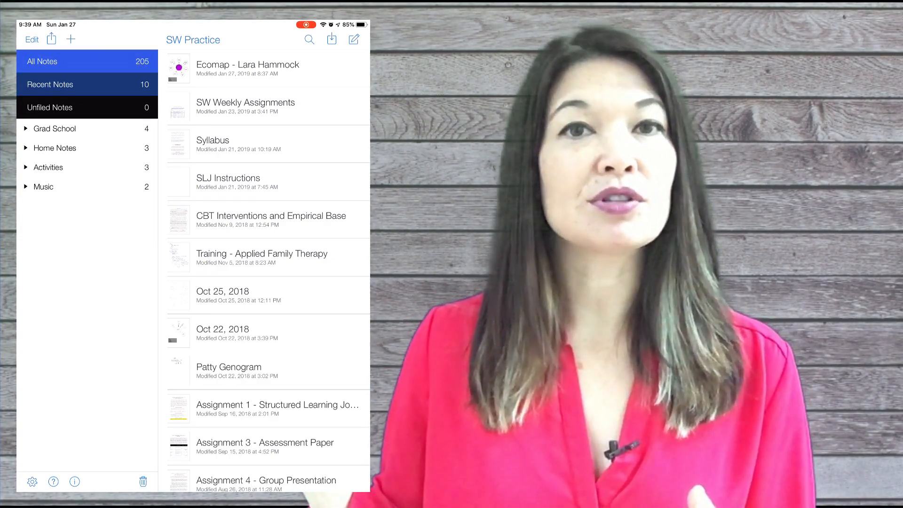
Expand Home Notes and view its Random, Packing and Forms subjects
click(56, 129)
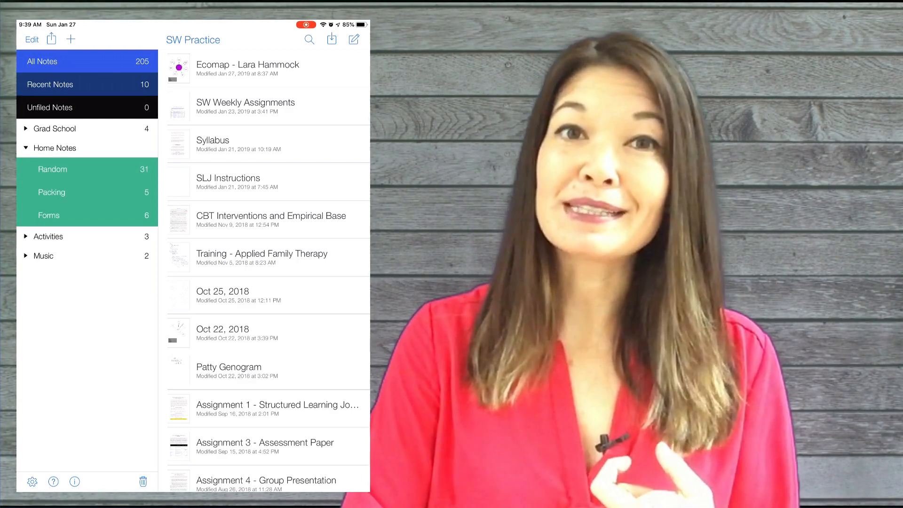
click(52, 169)
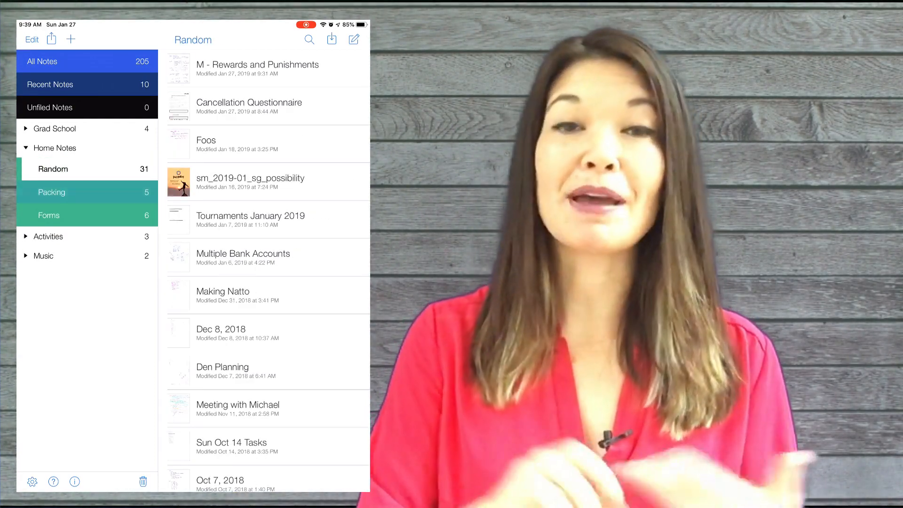
click(51, 192)
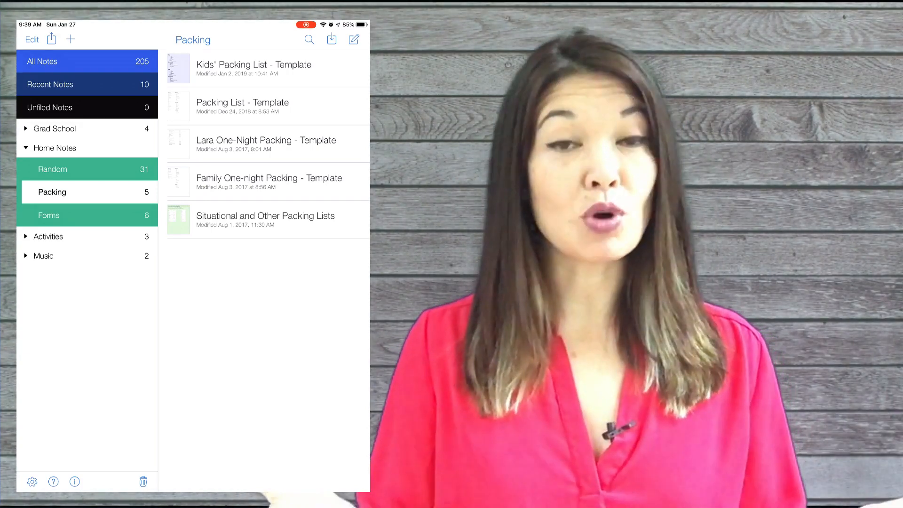
click(49, 215)
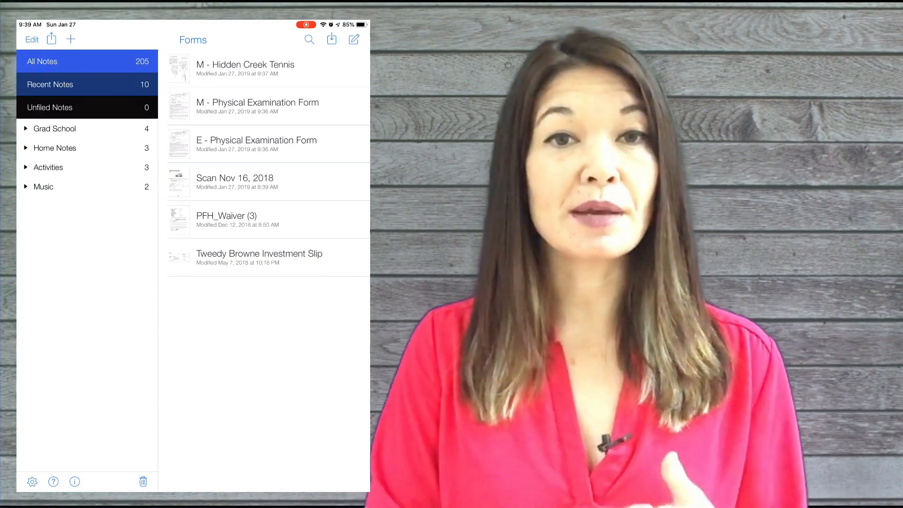
Open the Writing subject under Activities to list its 14 notes, then collapse the divider
click(49, 167)
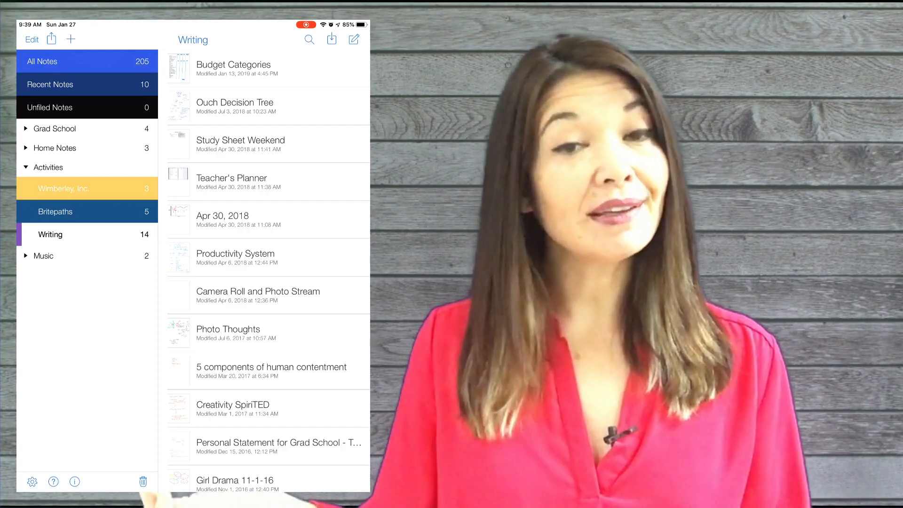
click(48, 167)
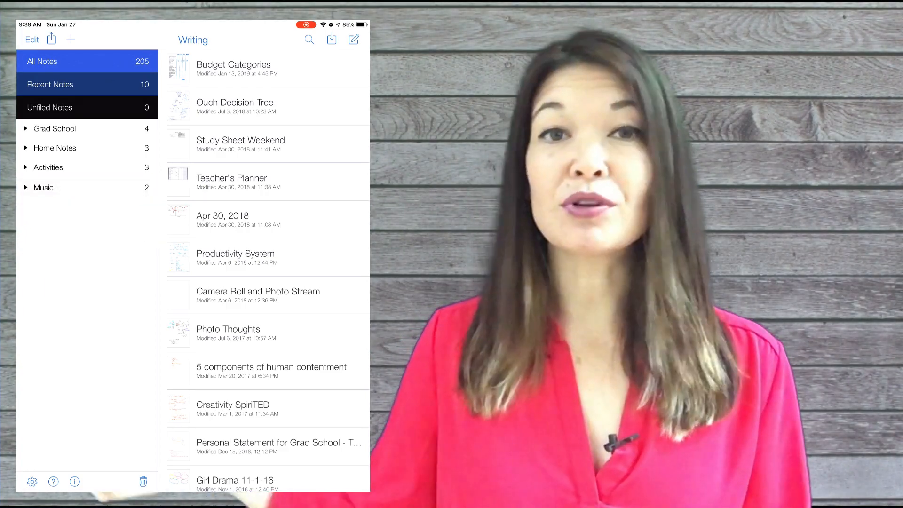
Browse Books & Reading and Grad School, then open the Kid's Projects notebook
click(44, 187)
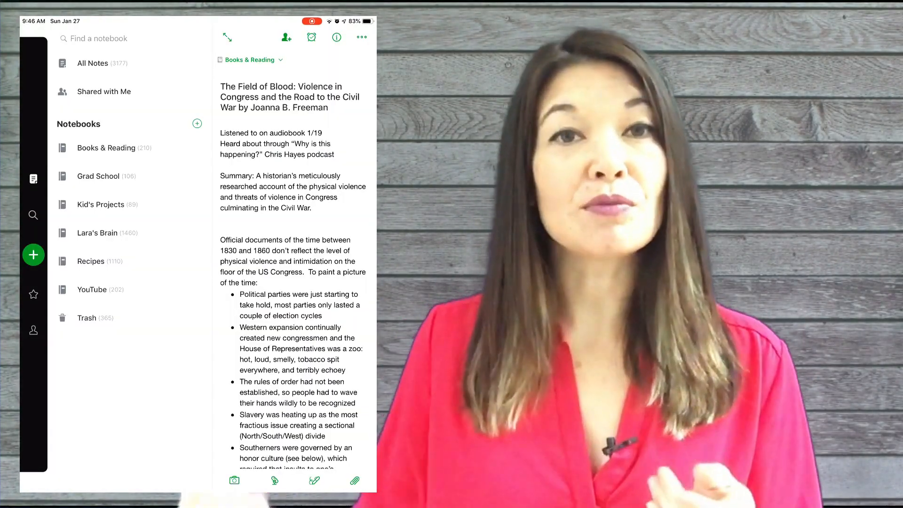
click(106, 147)
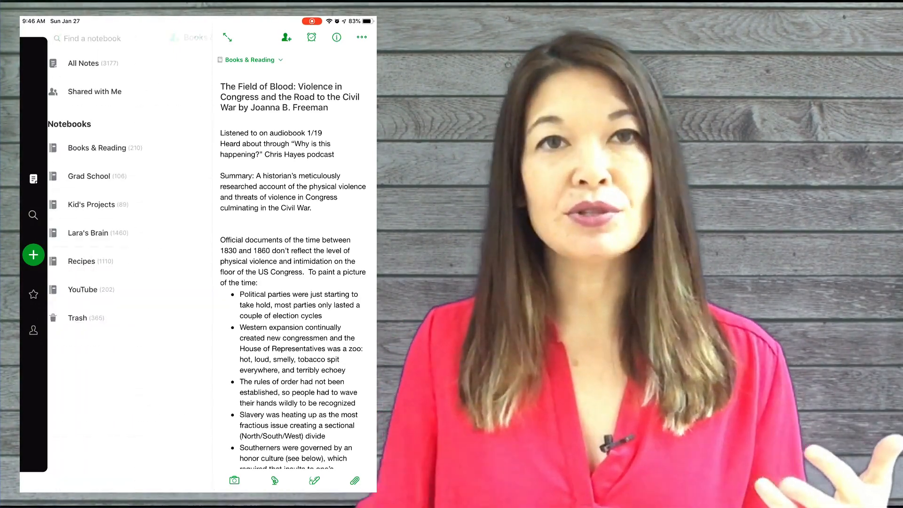
click(89, 176)
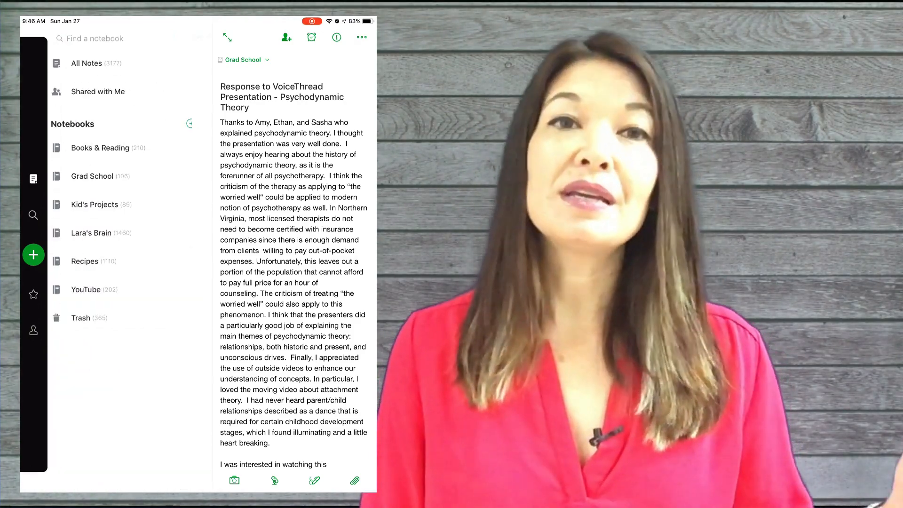
click(94, 205)
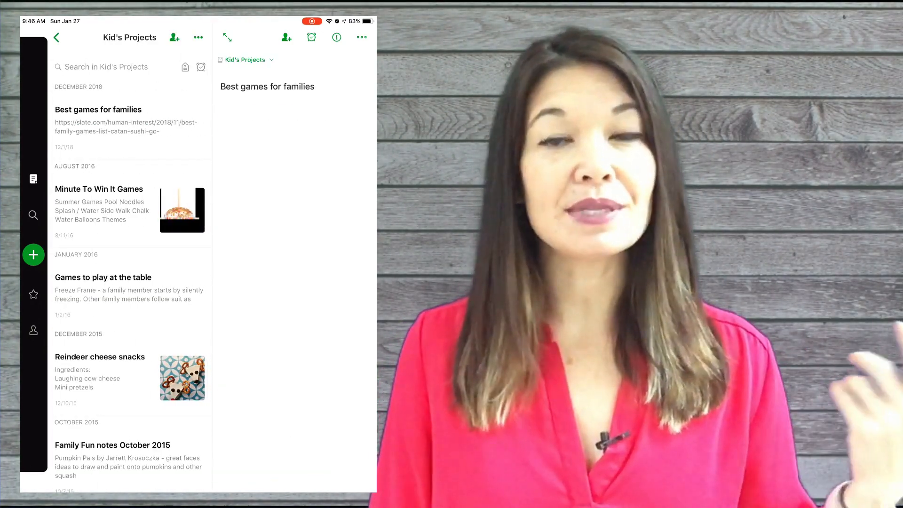